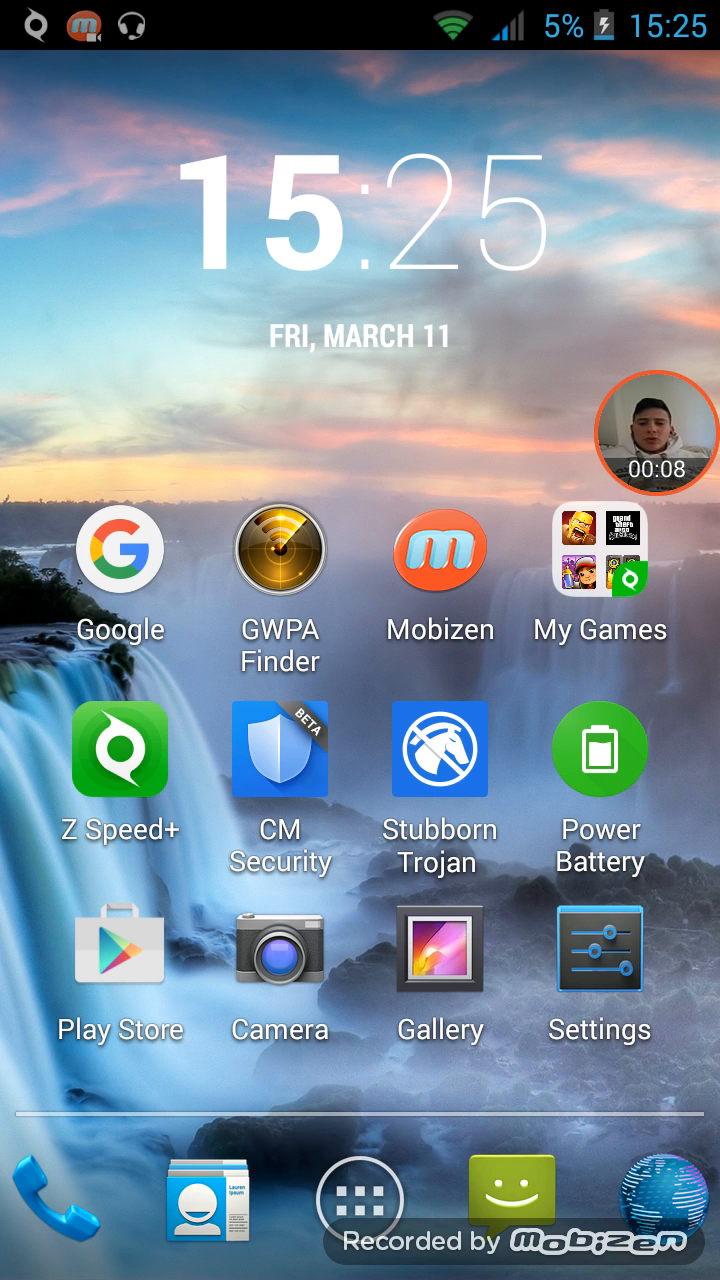
- Run a Google search for 'ram expander 3.36 apk' from the recent searches
click(120, 548)
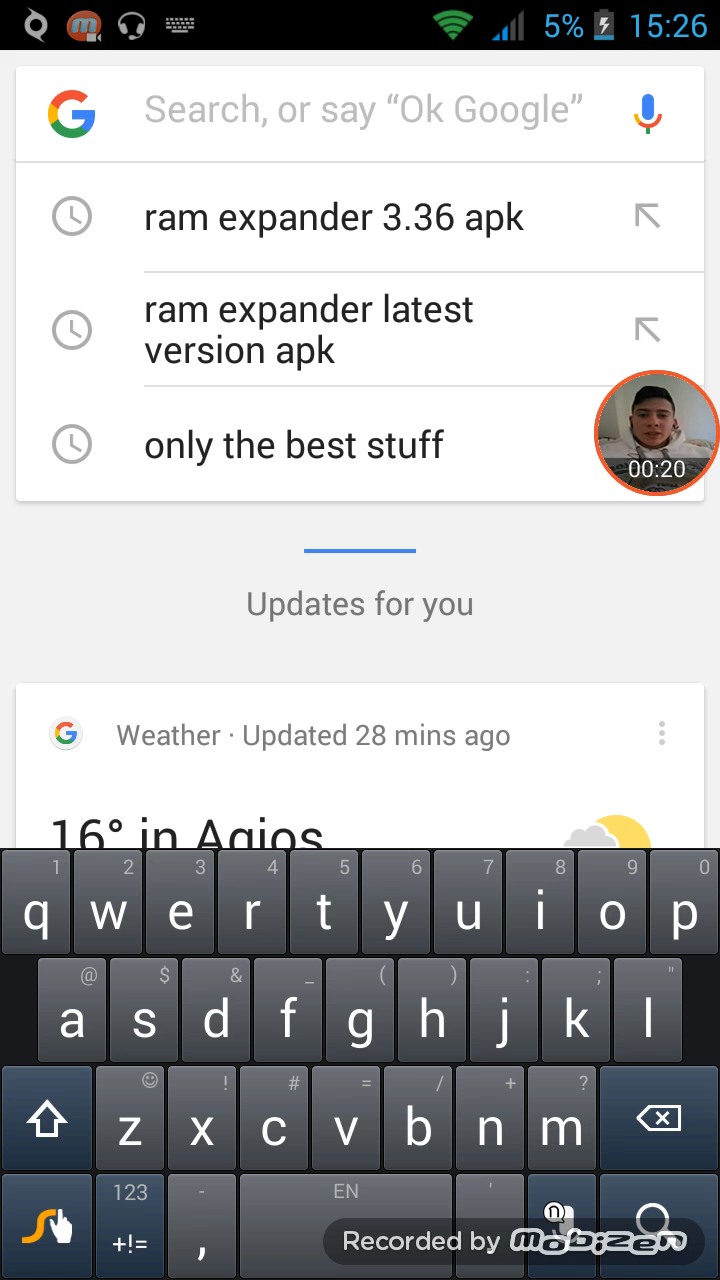
click(336, 216)
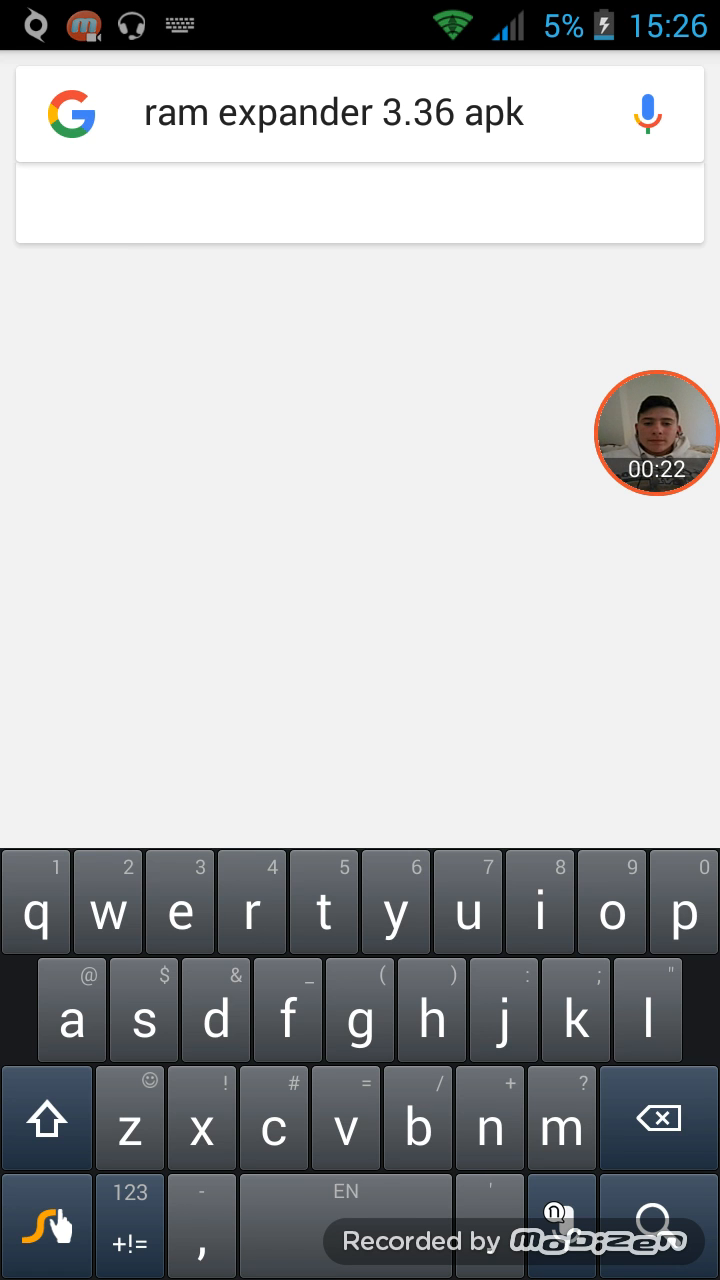
key(enter)
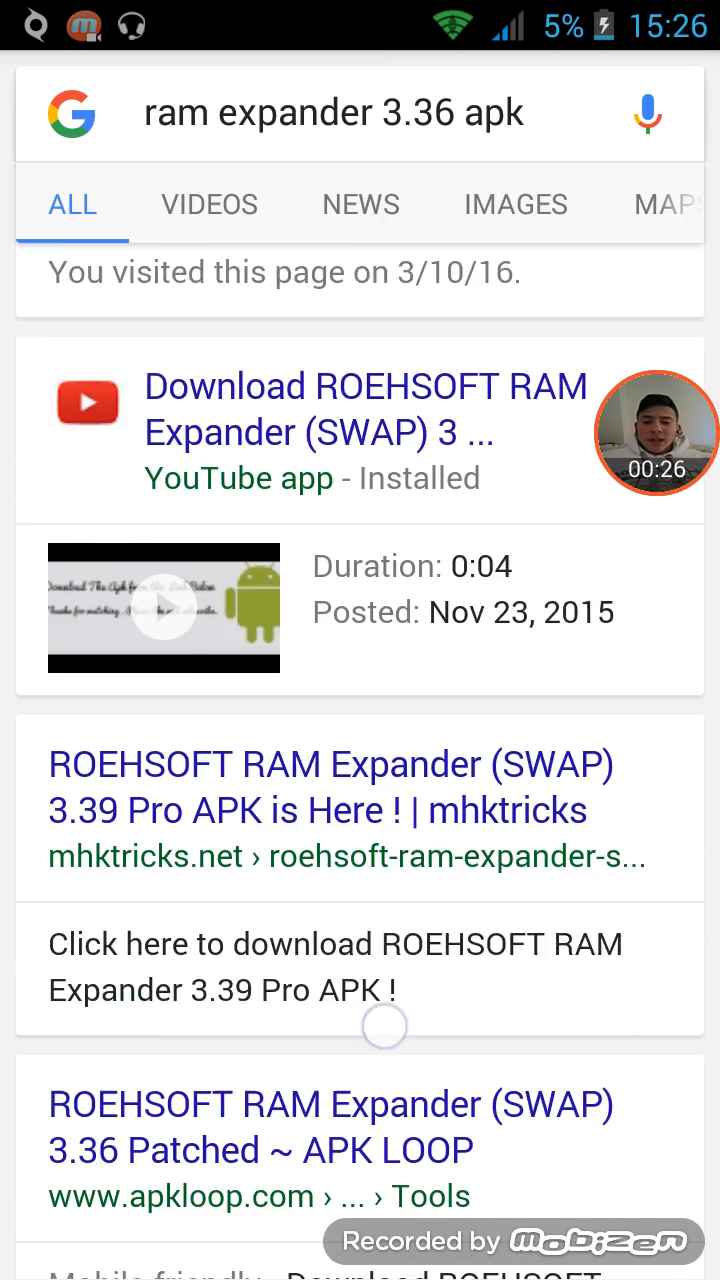
- Scroll the apkpro.org page down to the Download APK section, then leave the browser
scroll(down, 3)
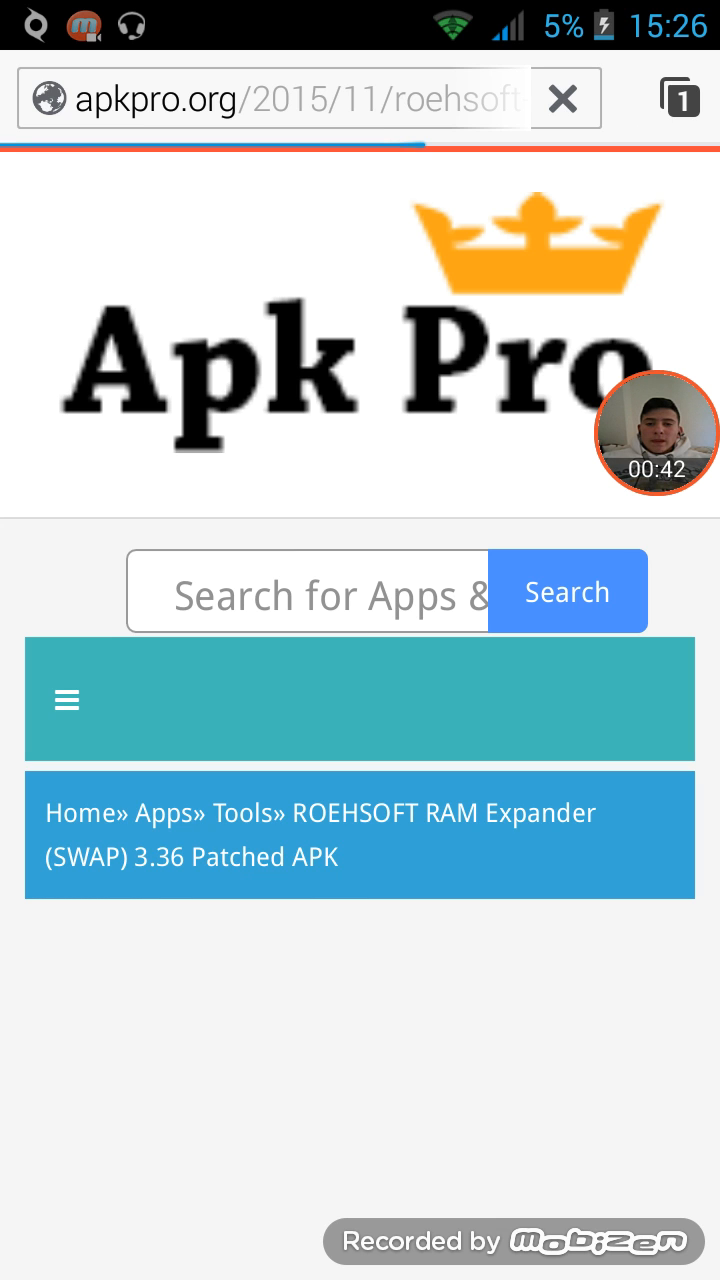
scroll(down, 3)
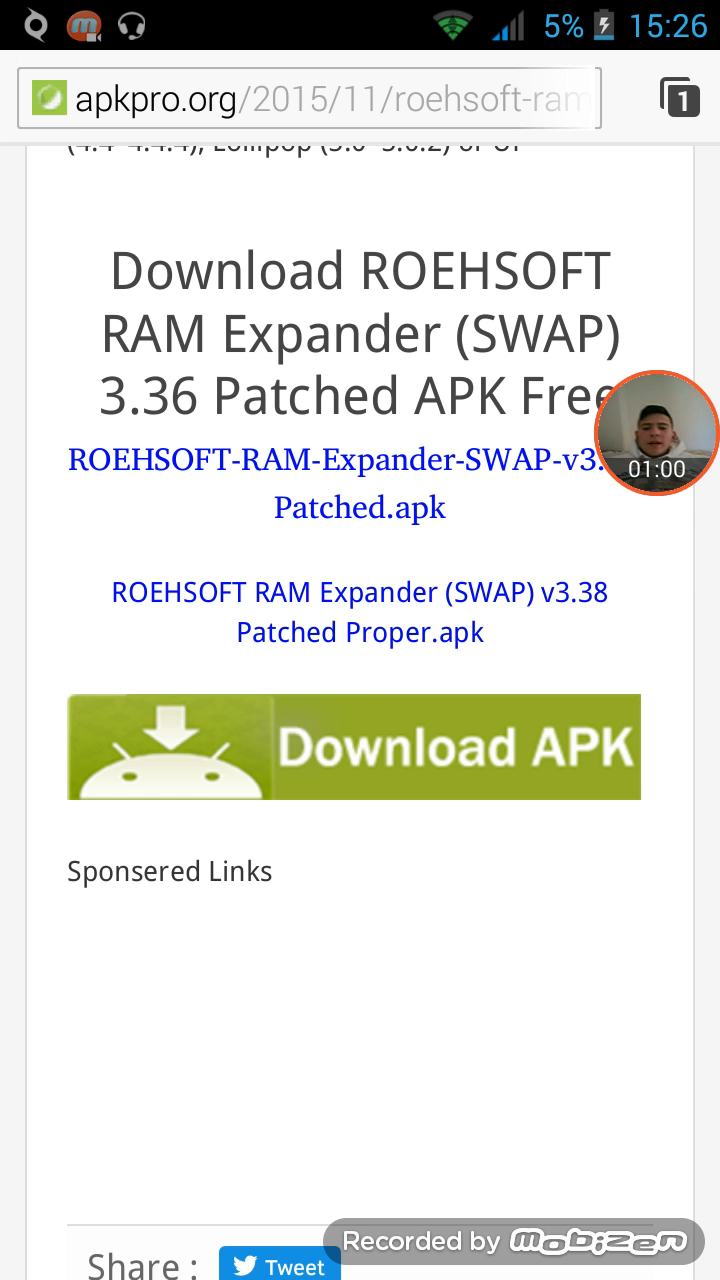
key(recent_apps)
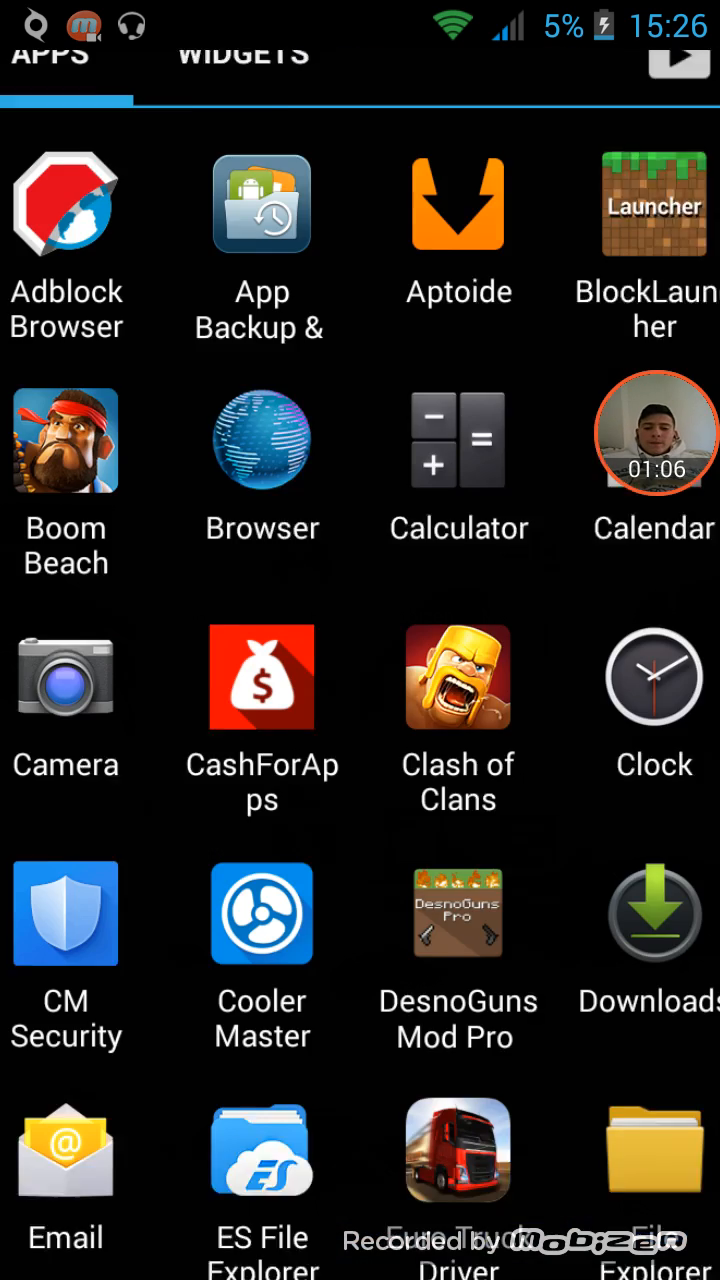
- Install the downloaded RAMEXPANDER APK, accepting its permissions
click(654, 938)
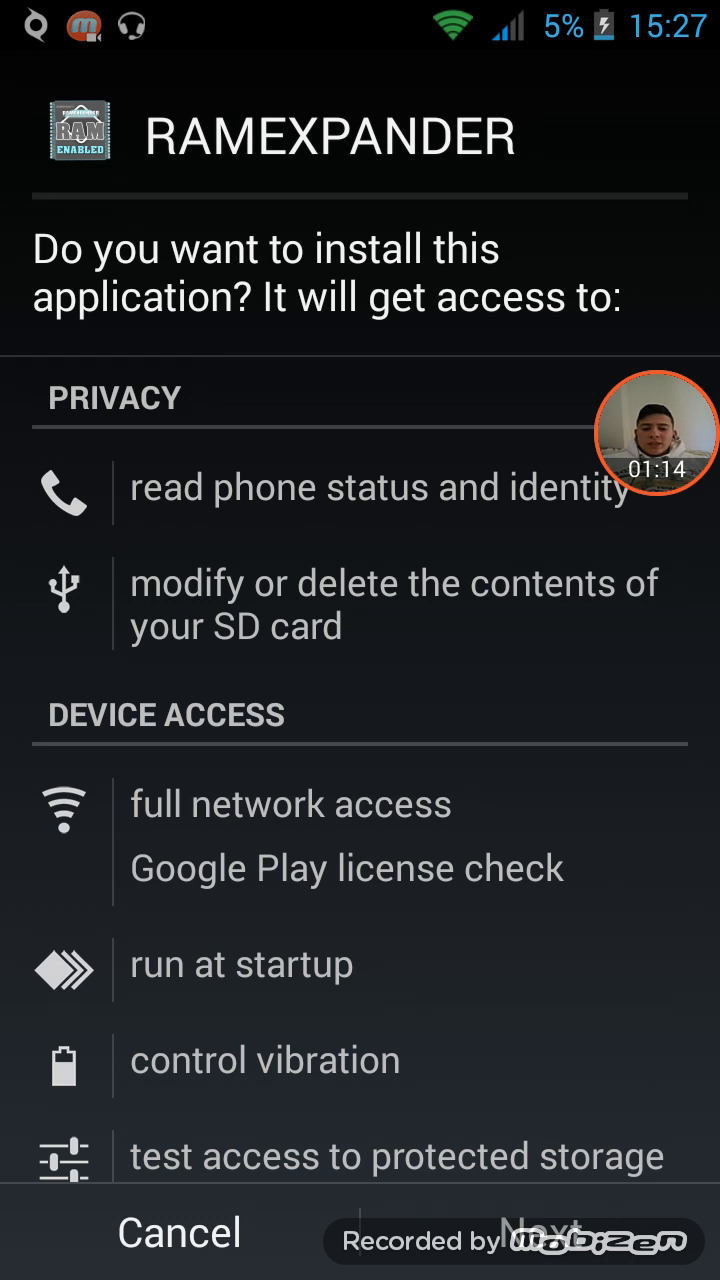
click(540, 1232)
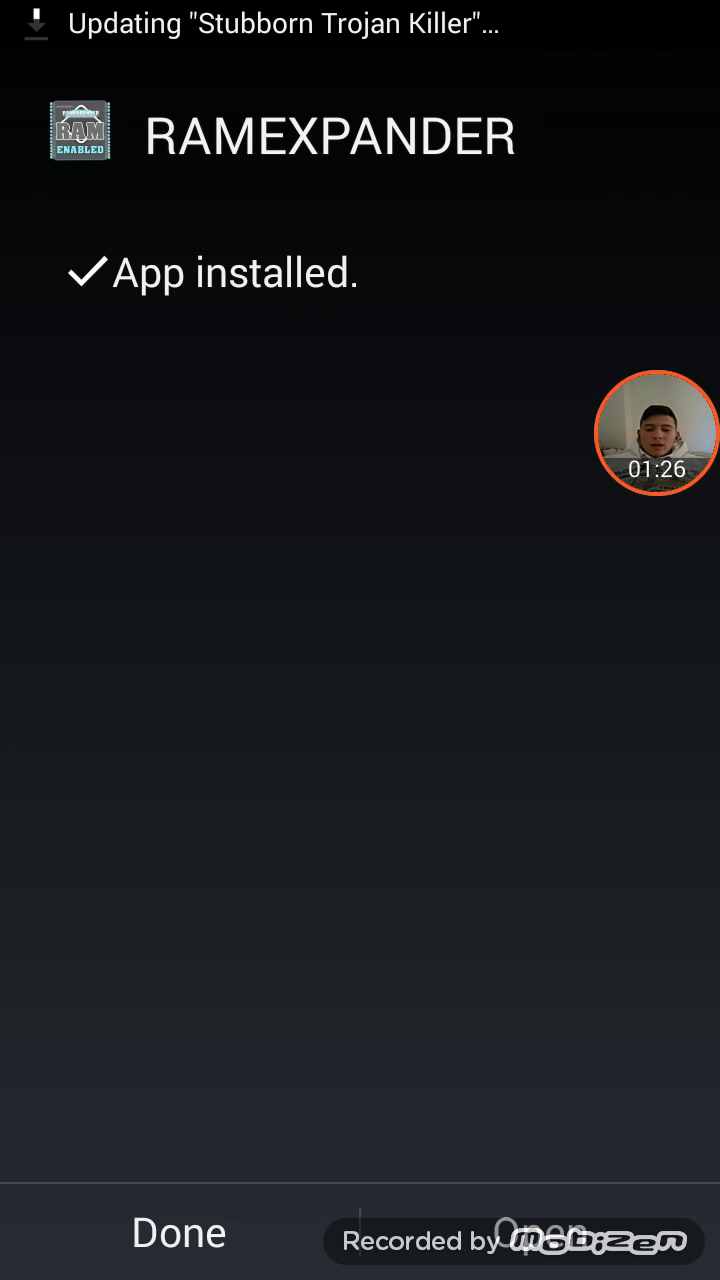
- Launch RAM Expander and allow root permission in the Kingo SuperUser prompt
click(544, 1232)
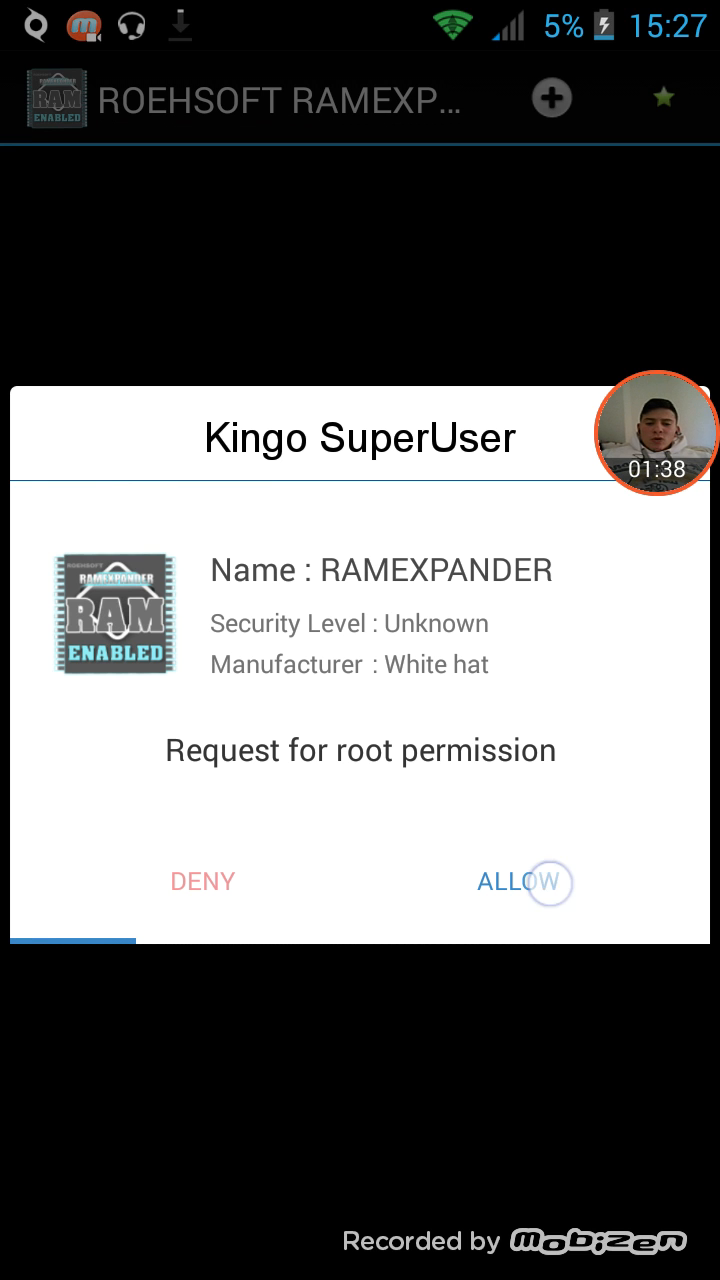
click(510, 882)
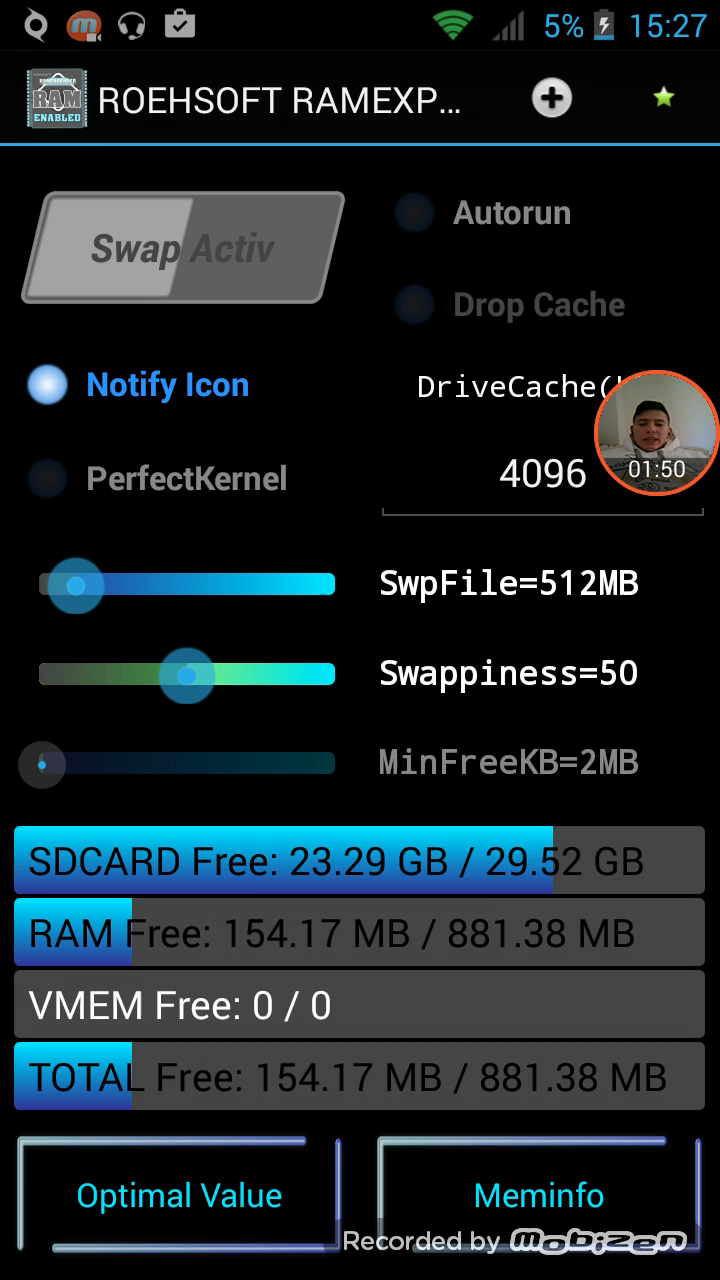
- Set SwpFile to 4000 MB, Swappiness to 52 and enable PerfectKernel
drag(76, 584, 328, 584)
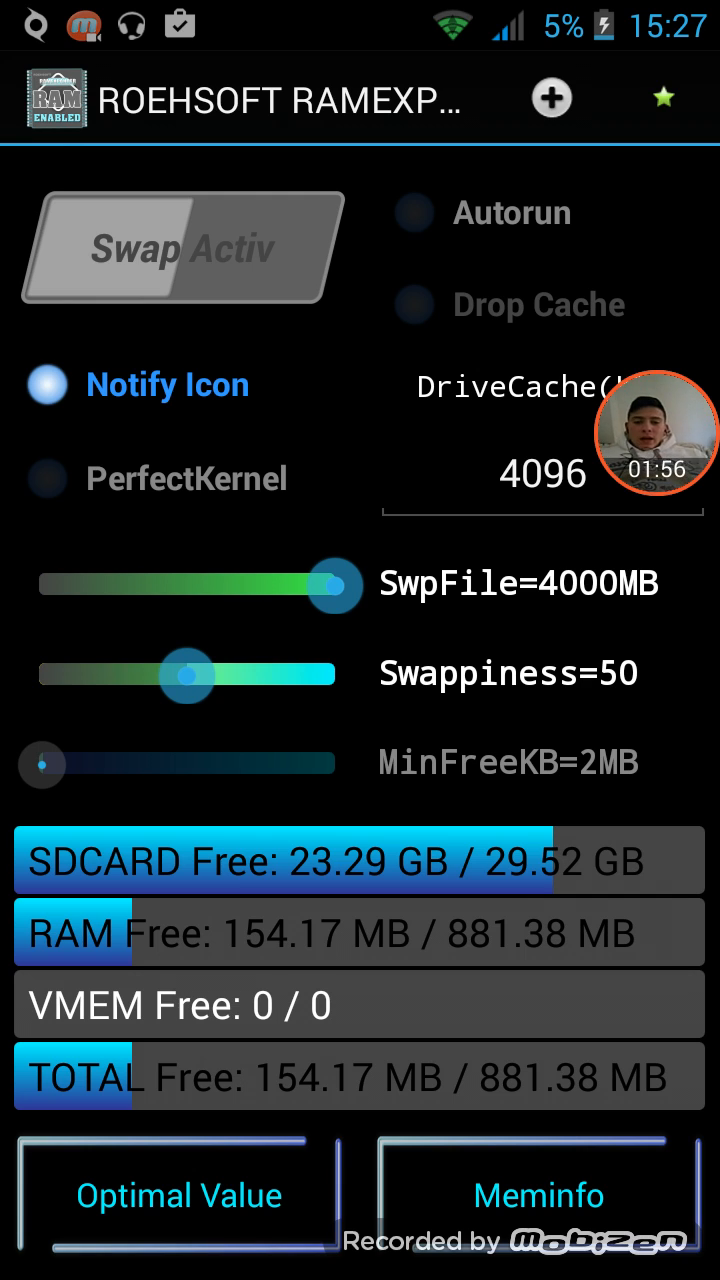
drag(190, 676, 210, 696)
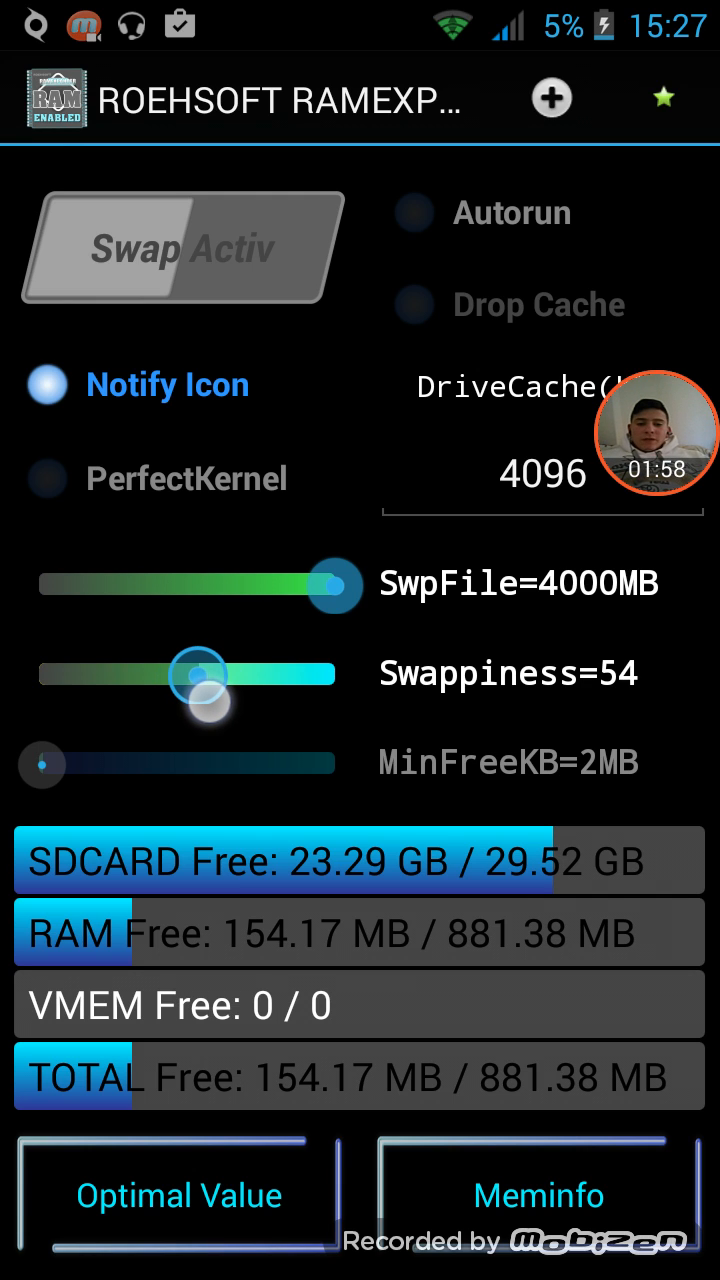
drag(216, 700, 190, 676)
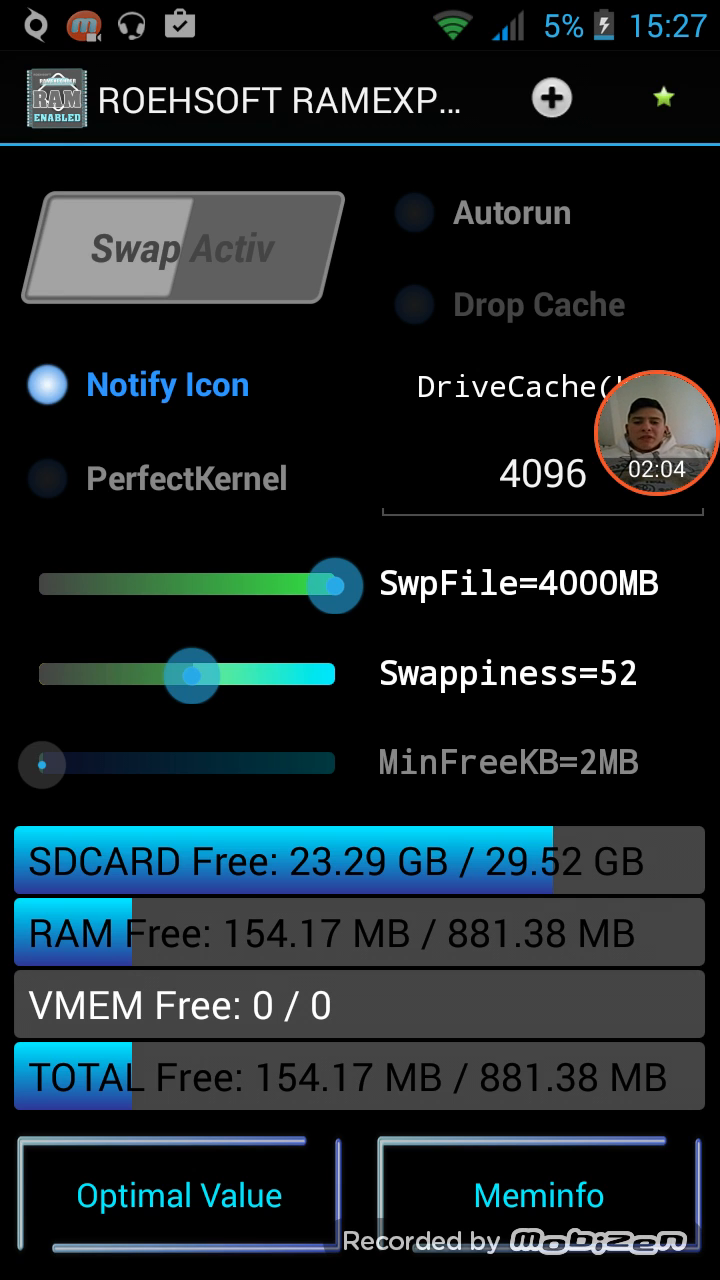
click(40, 478)
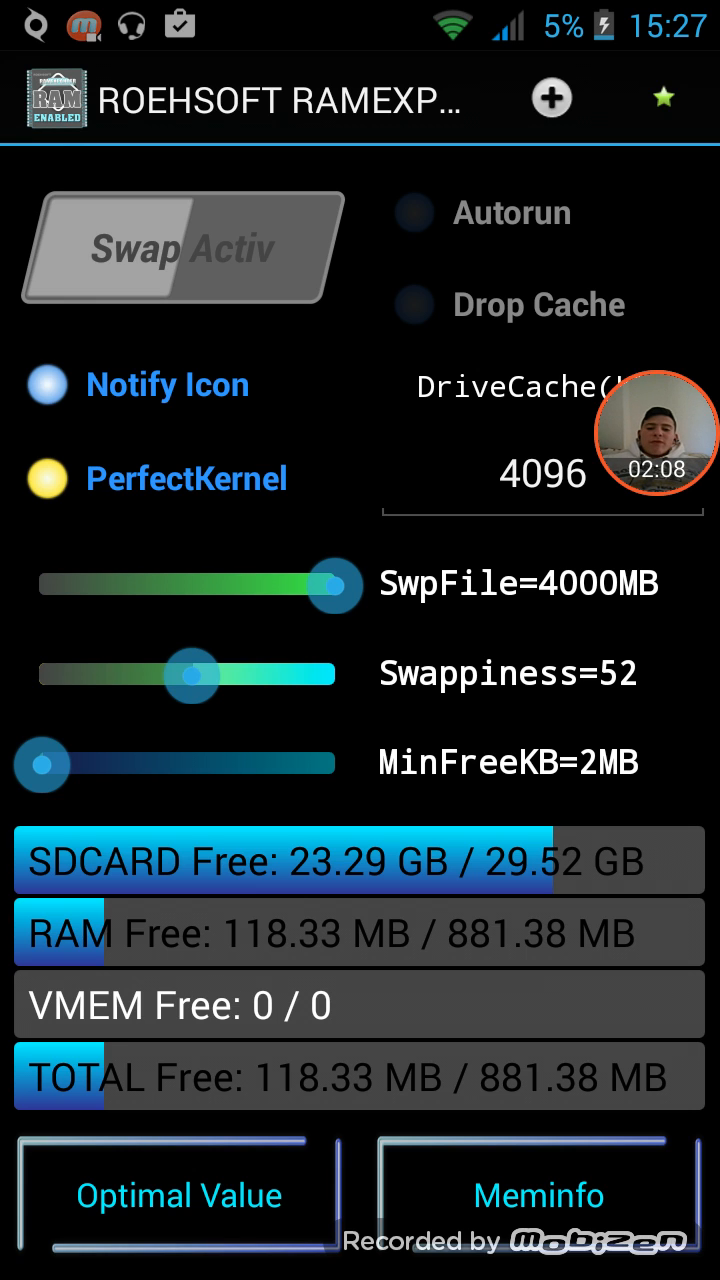
- Adjust the MinFreeKB slider to settle at 26 MB
drag(44, 764, 212, 764)
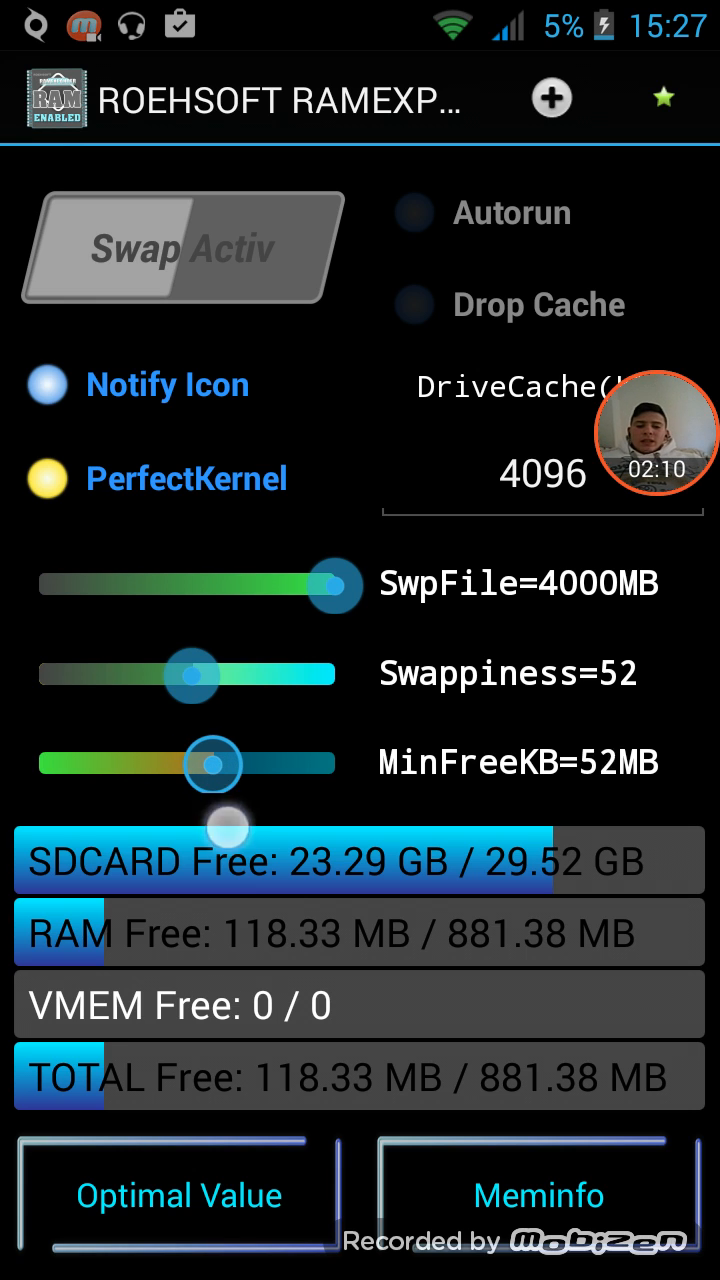
drag(210, 764, 258, 764)
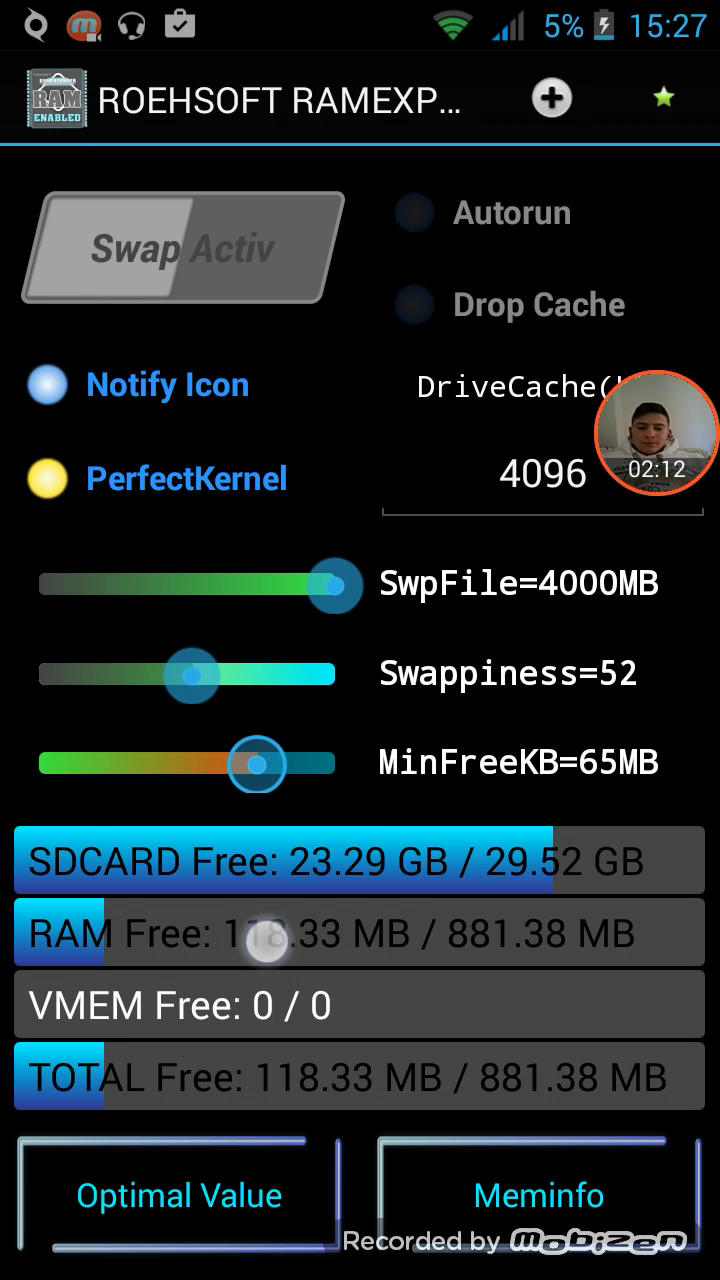
drag(256, 764, 252, 764)
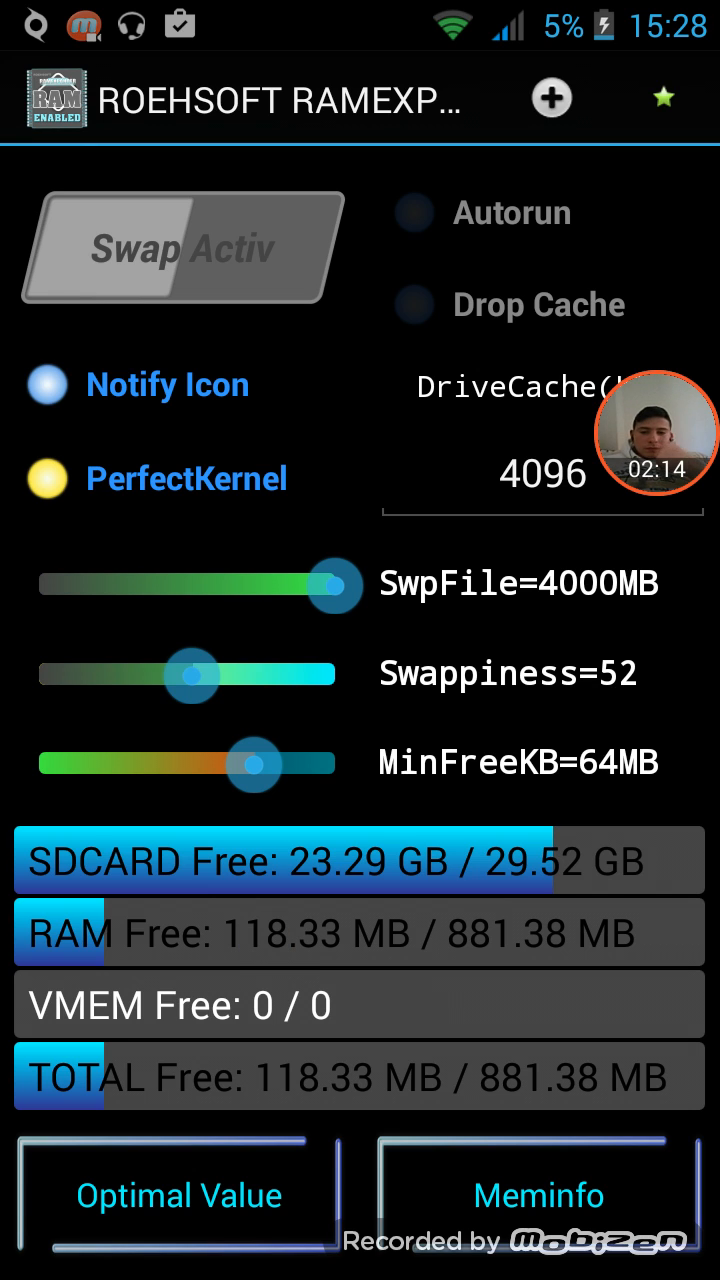
drag(256, 764, 124, 764)
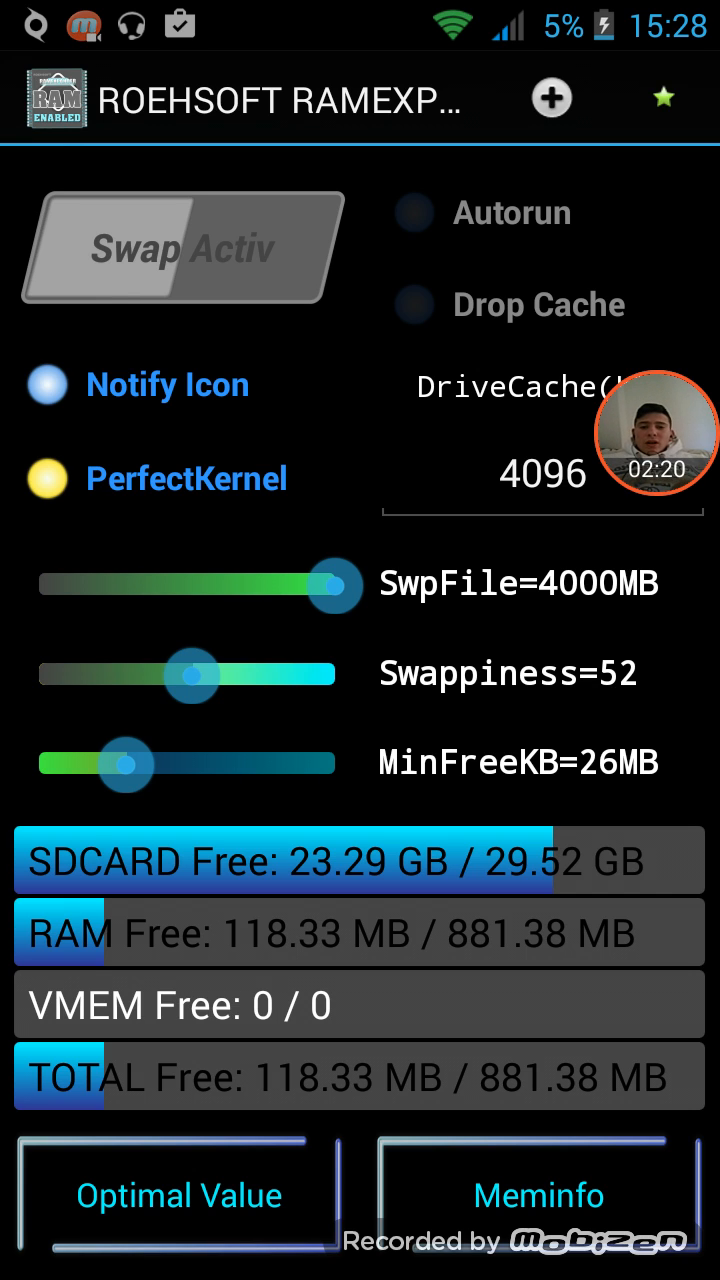
- Activate swap on /storage/sdcard0, confirming the Info dialog
click(412, 212)
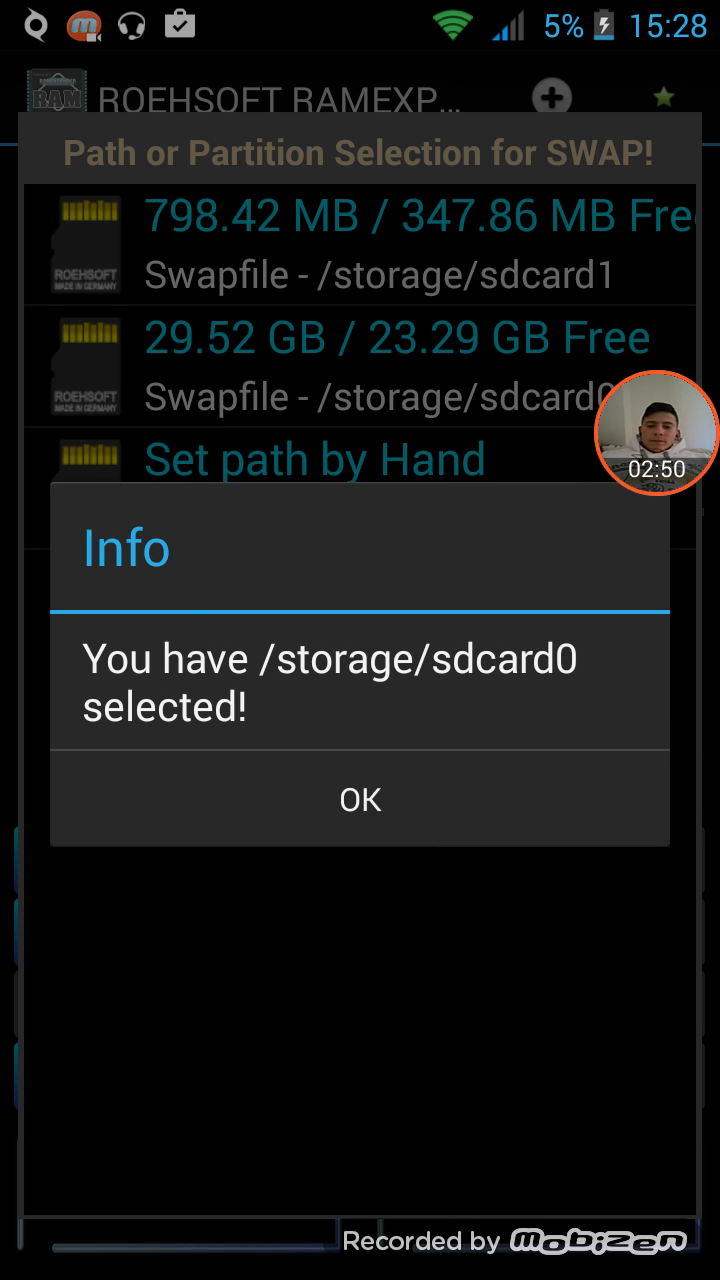
click(360, 800)
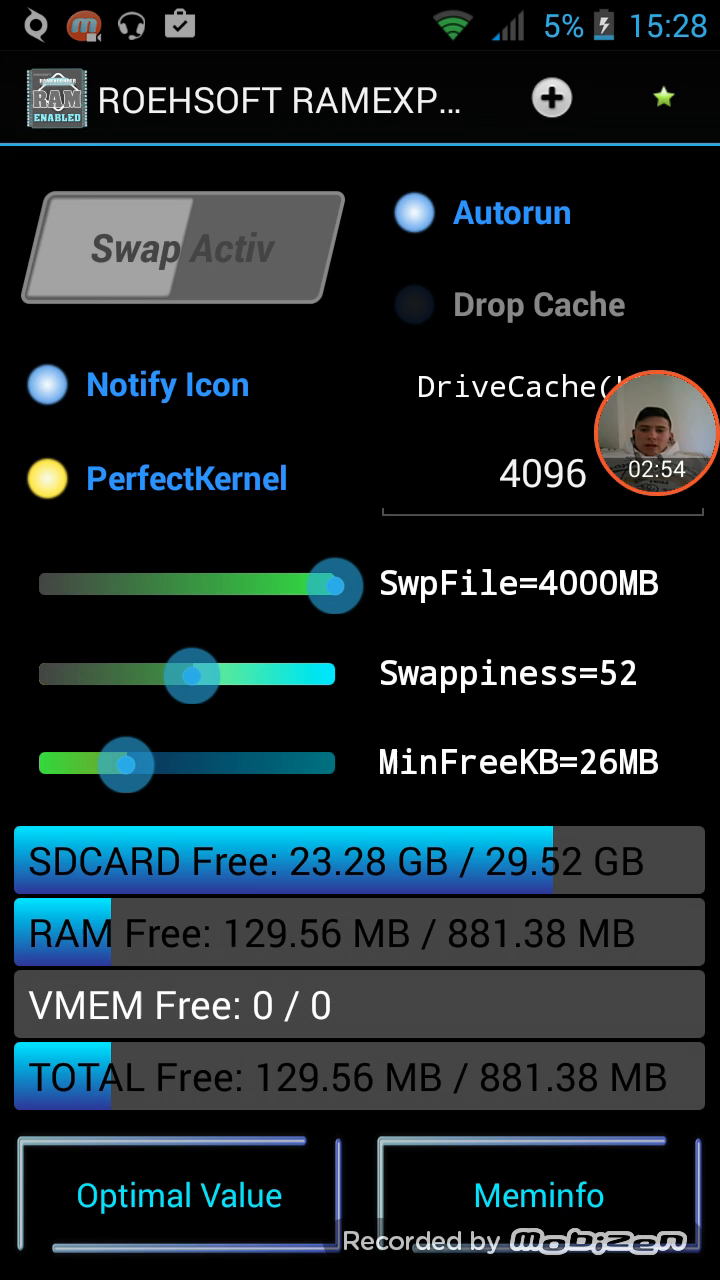
- Enable Autorun and return to the Android home screen
click(180, 248)
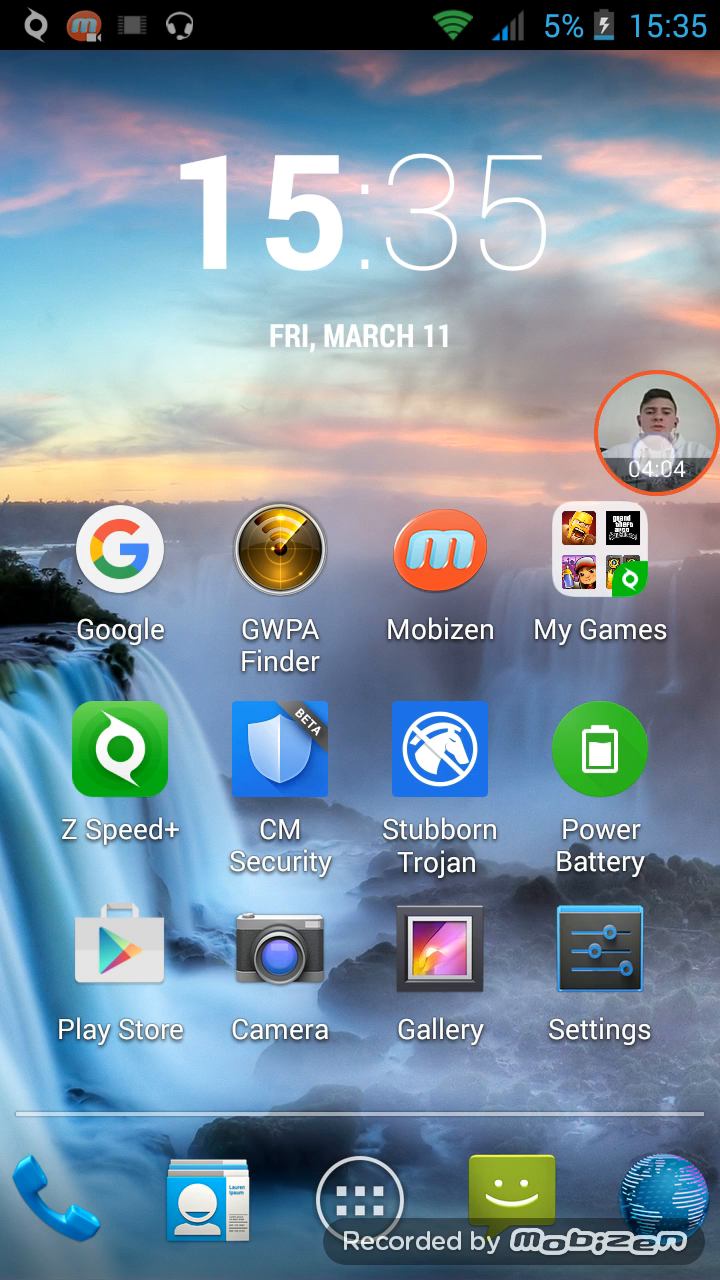
click(654, 432)
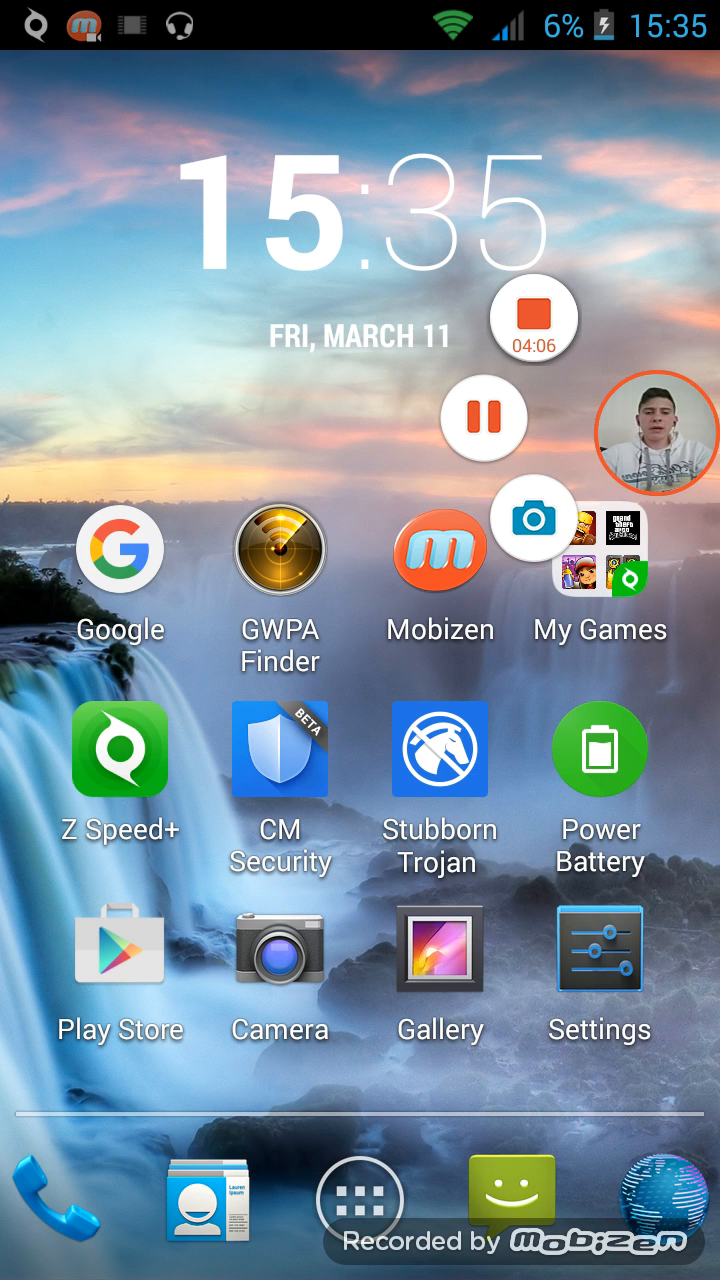